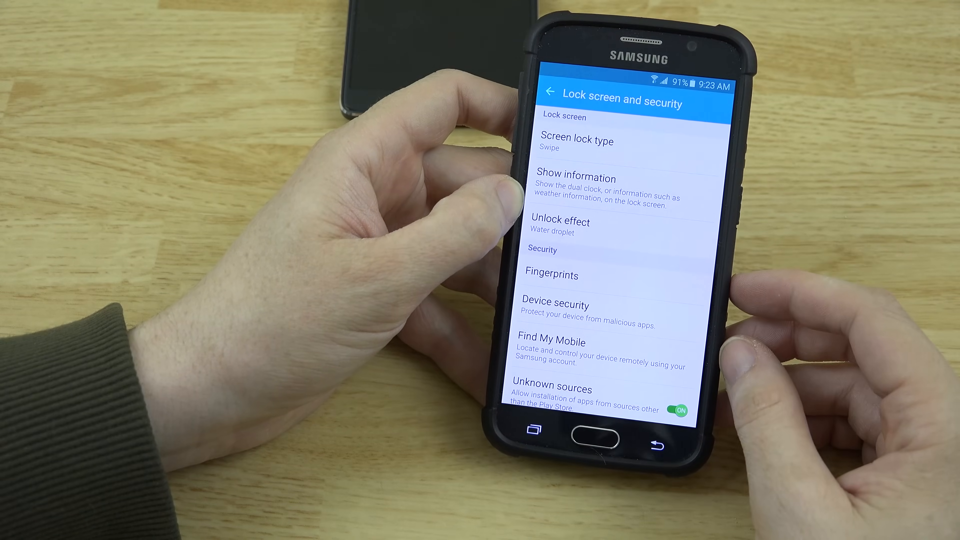
- Enter the Fingerprints settings from Lock screen and security
{"action": "left_click", "coordinate": [576, 141]}
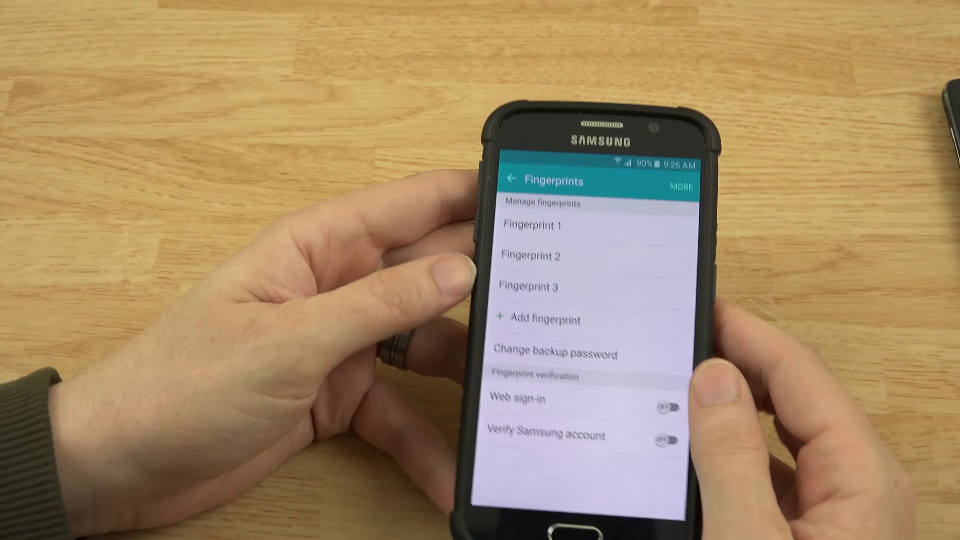
- Start adding a new fingerprint, reaching the finger-placement guide
{"action": "left_click", "coordinate": [541, 319]}
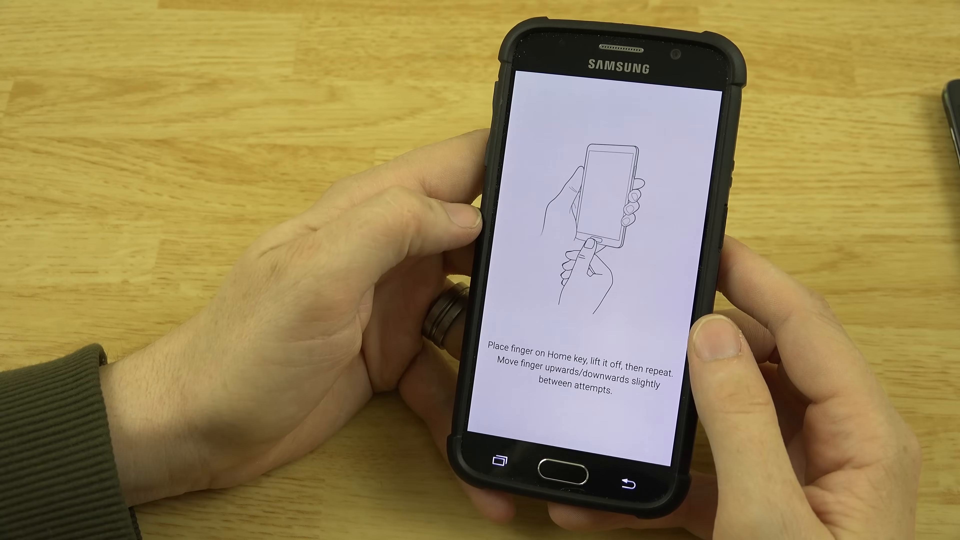